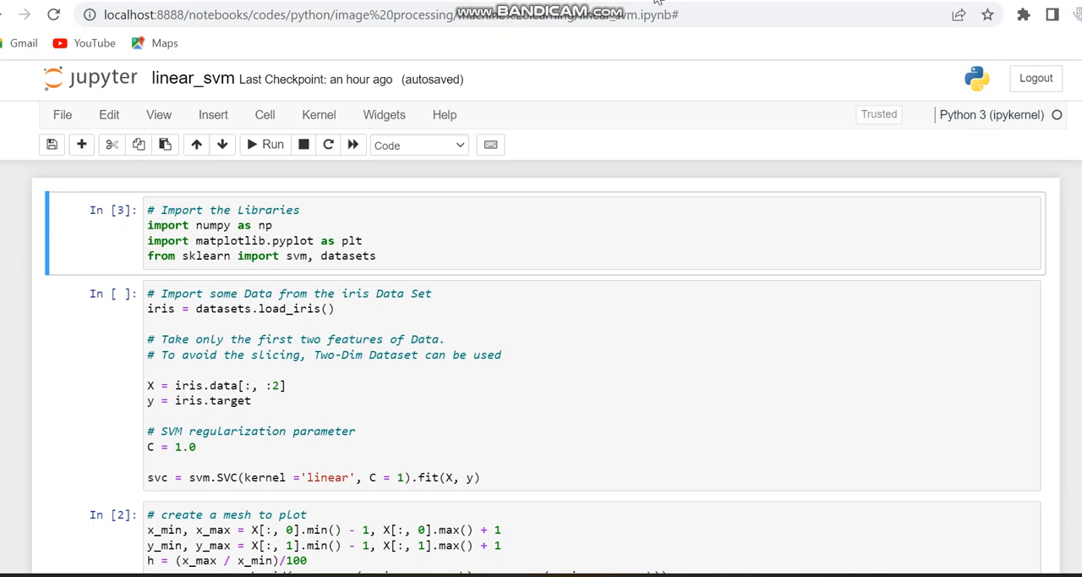
Step: Rerun the cell importing numpy, matplotlib and the sklearn svm and datasets modules
click(274, 233)
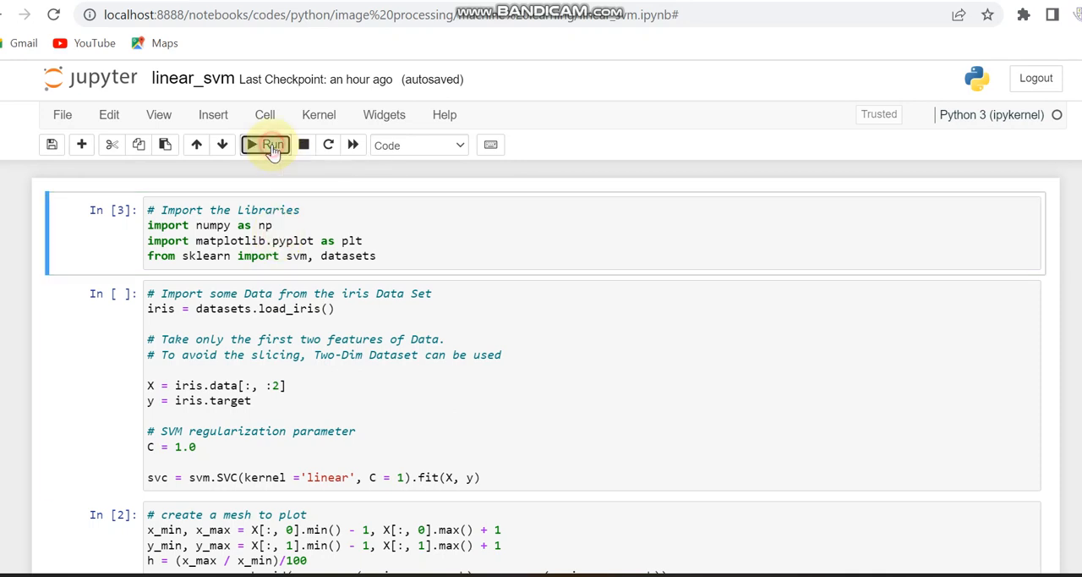
click(264, 145)
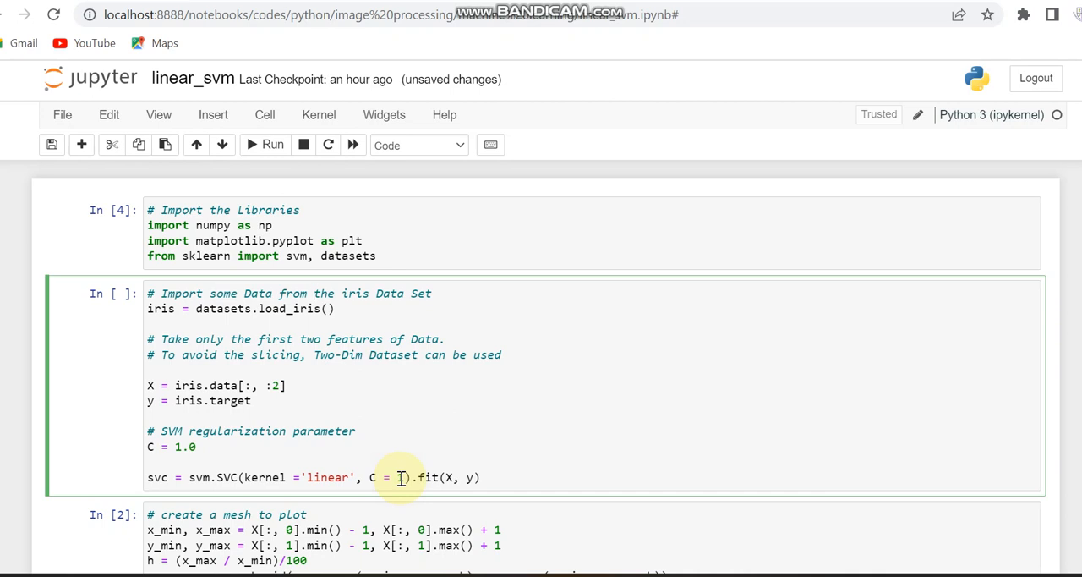
Step: Save the linear_svm notebook with the iris data cell fitting a linear SVM at C = 1
click(314, 294)
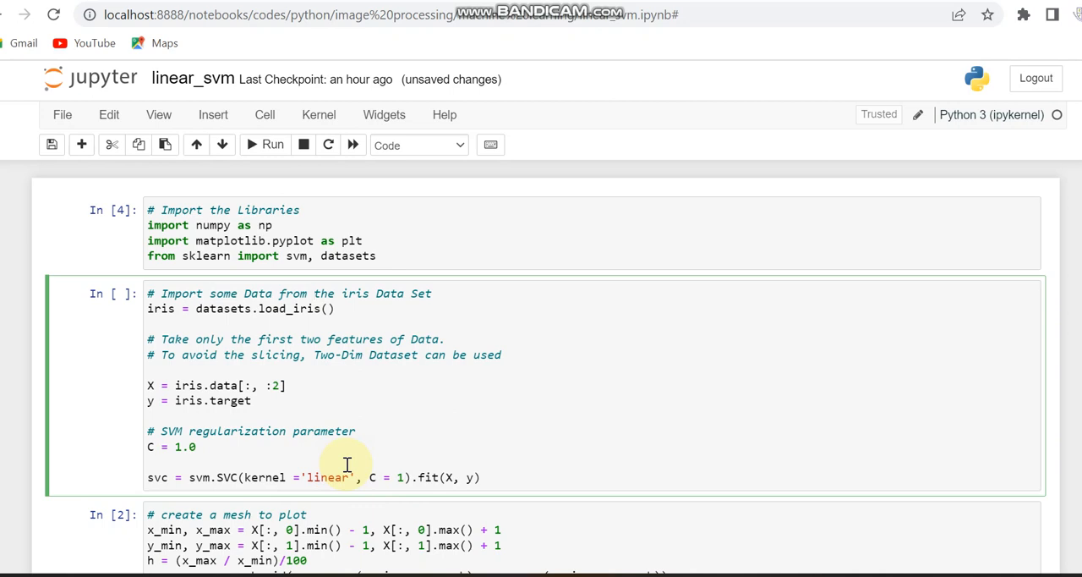
mouse_move(503, 487)
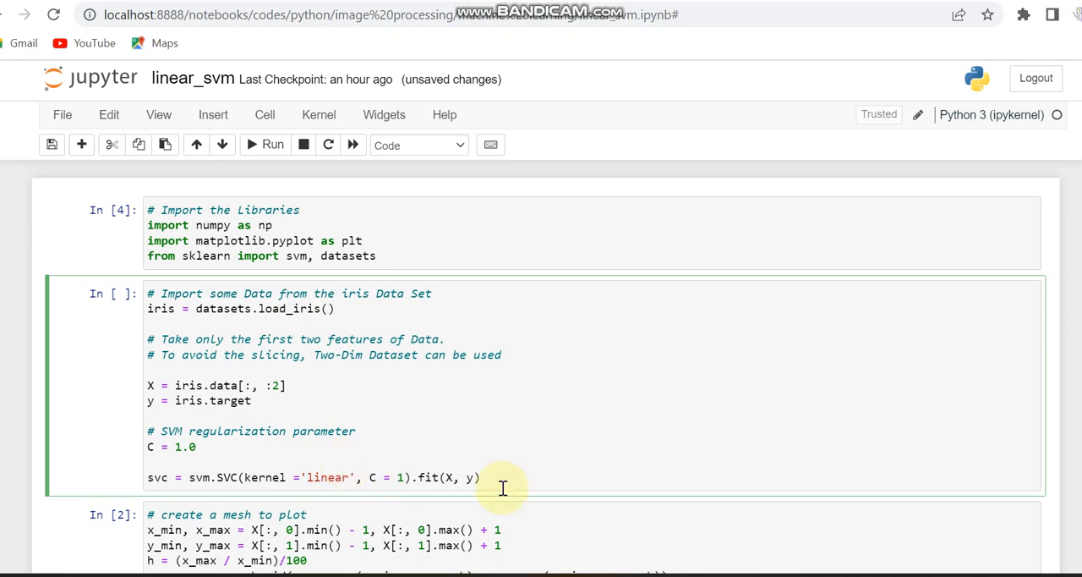
key(ctrl+s)
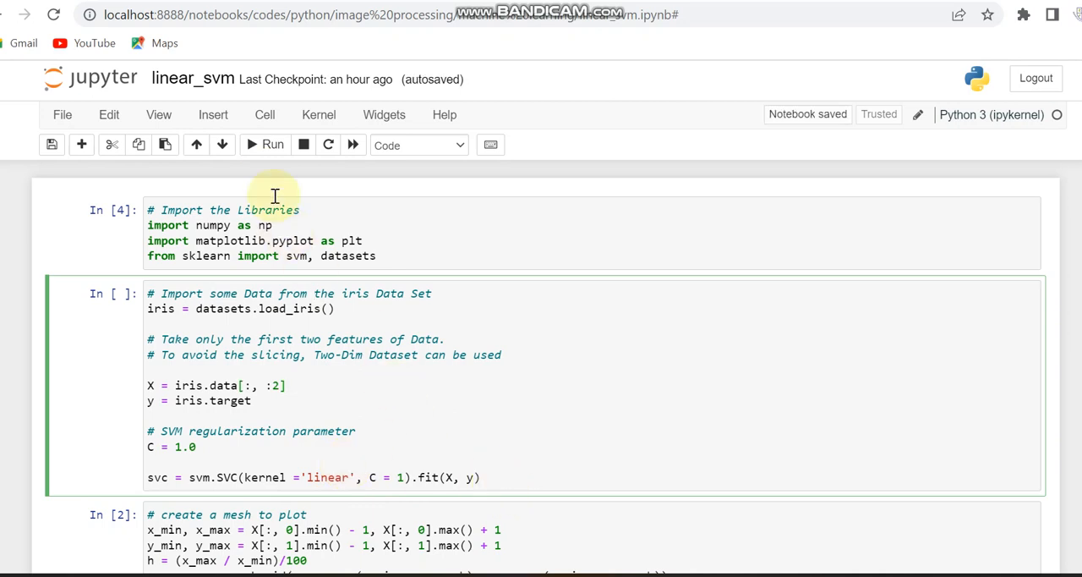
scroll(down, 3)
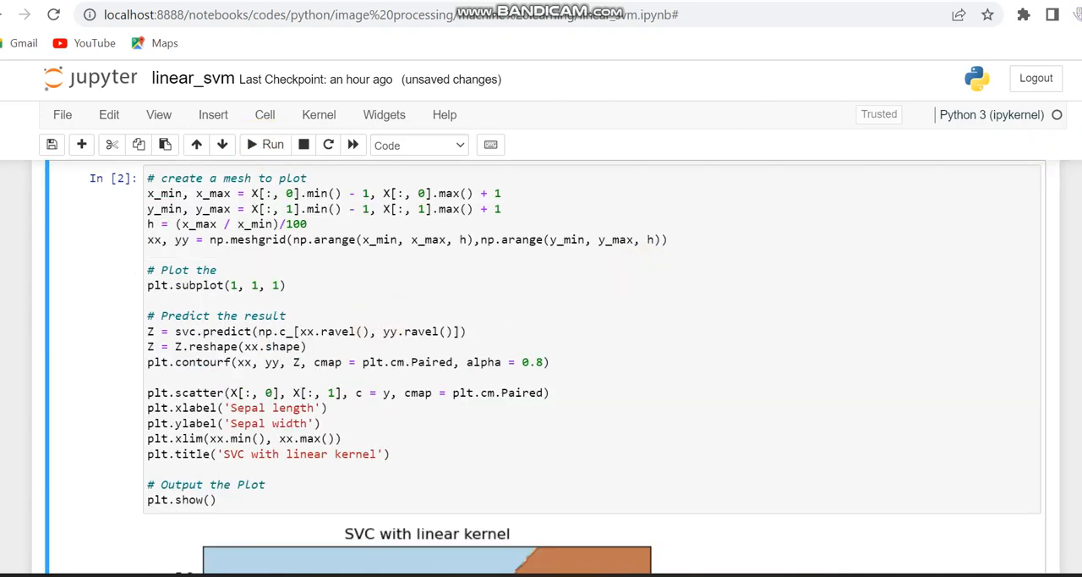
scroll(up, 3)
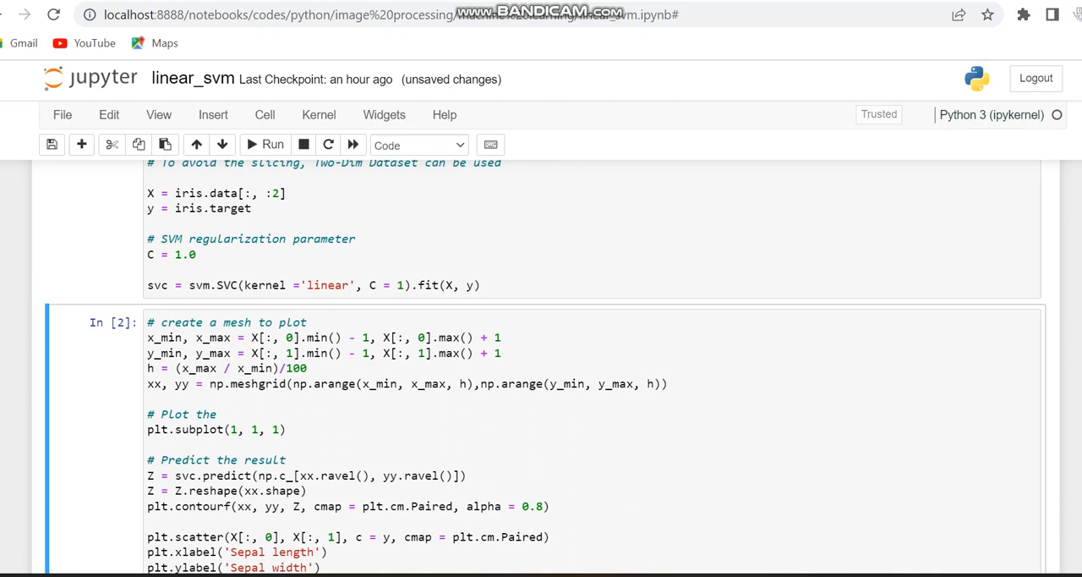
mouse_move(1051, 279)
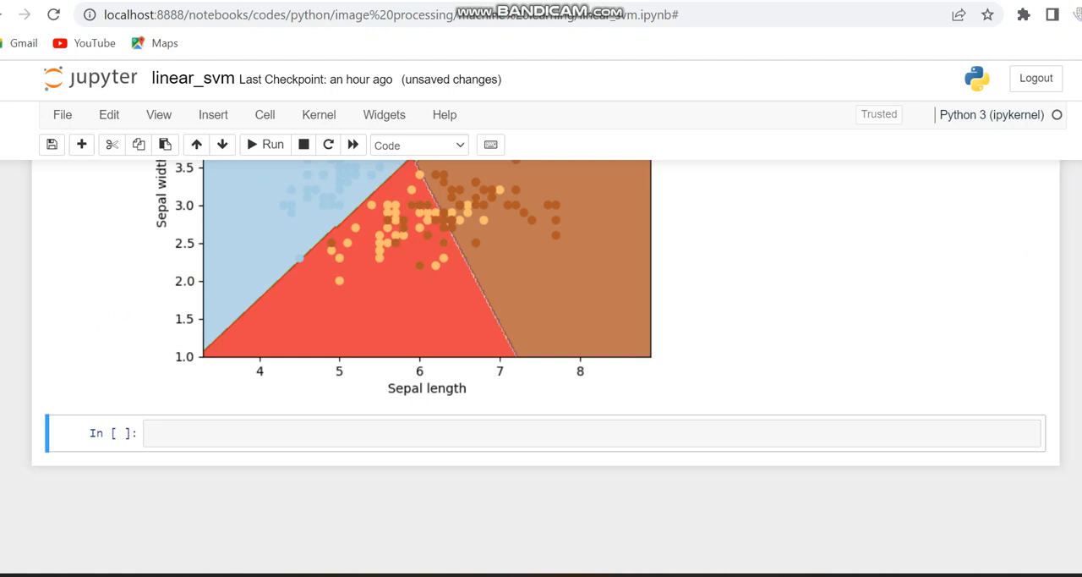
scroll(up, 3)
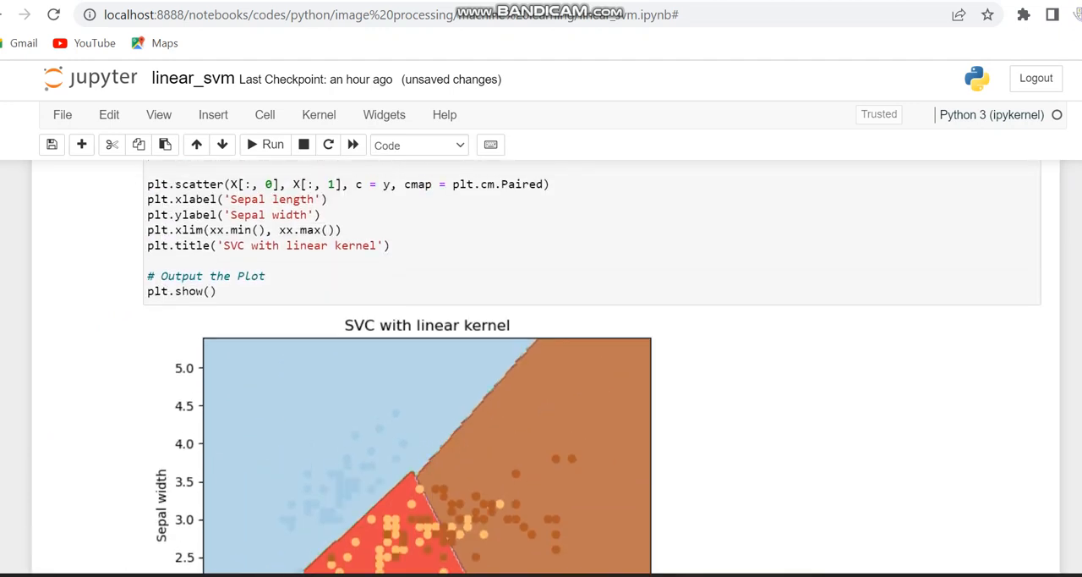
scroll(up, 3)
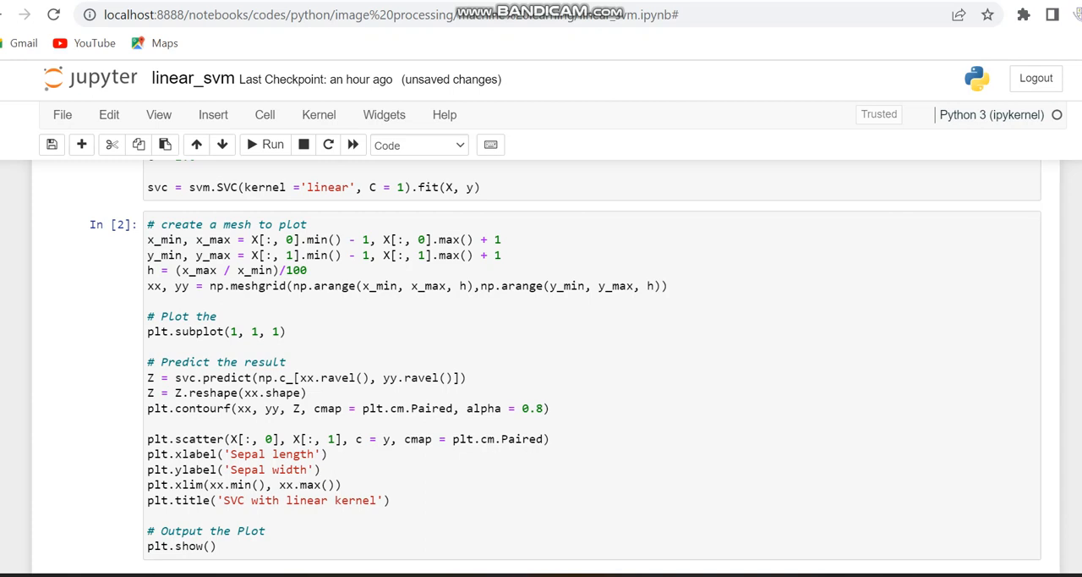
mouse_move(991, 369)
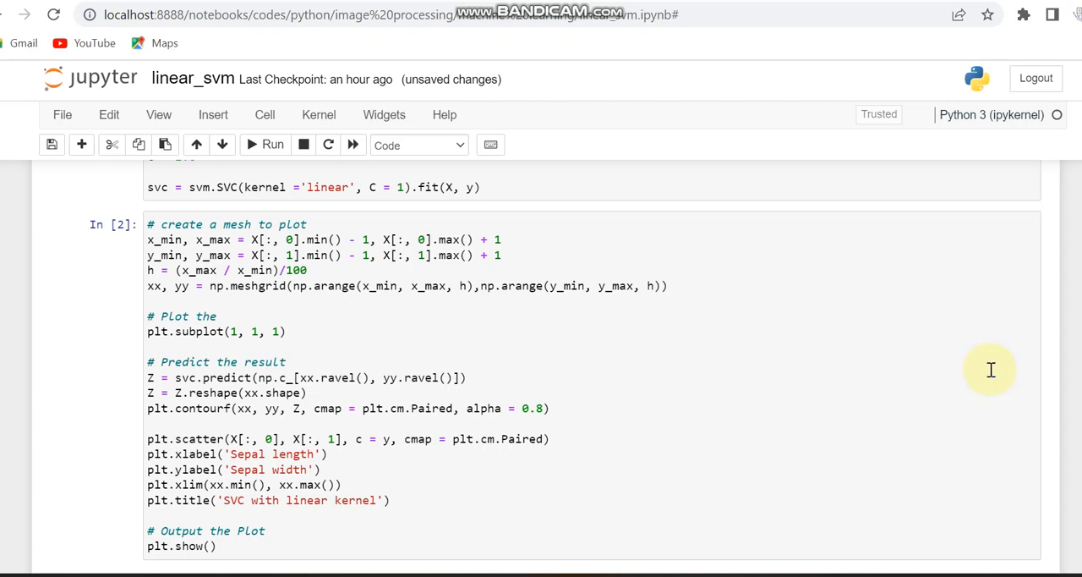
Step: Rerun the mesh-and-plot cell to redraw the 'SVC with linear kernel' decision-region plot
click(698, 393)
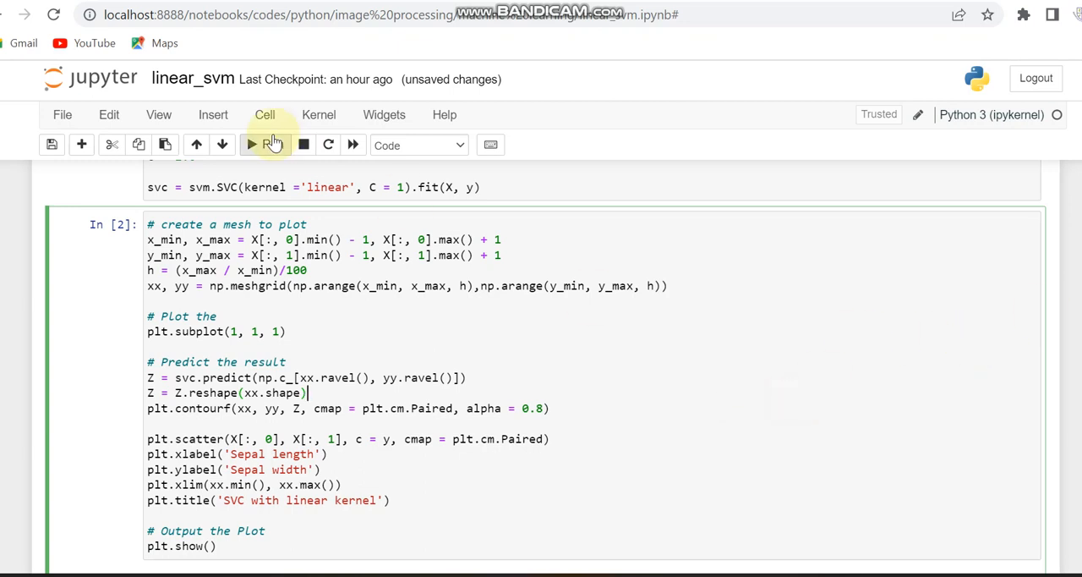
click(251, 145)
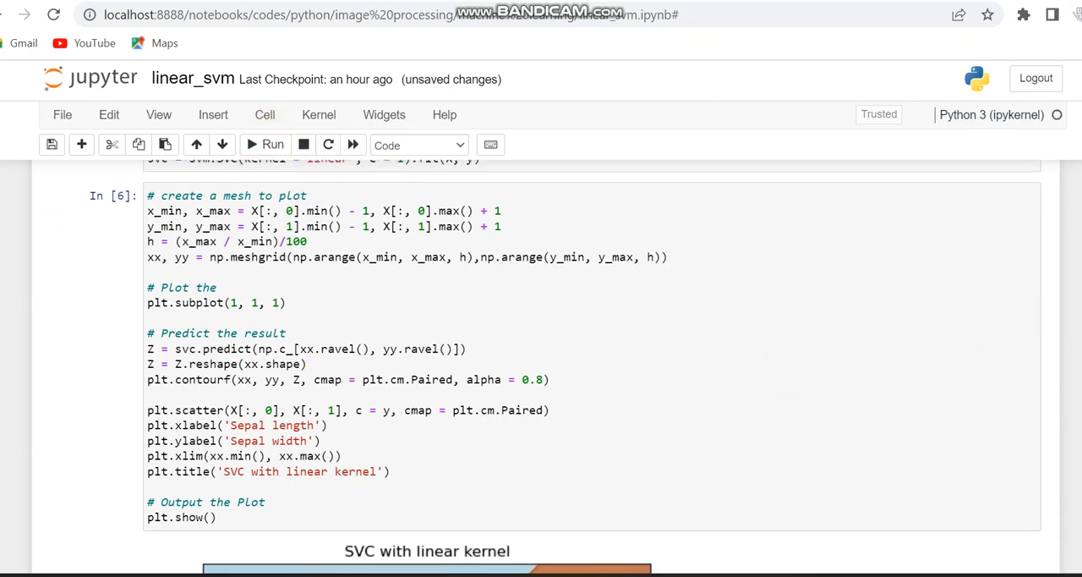
scroll(down, 3)
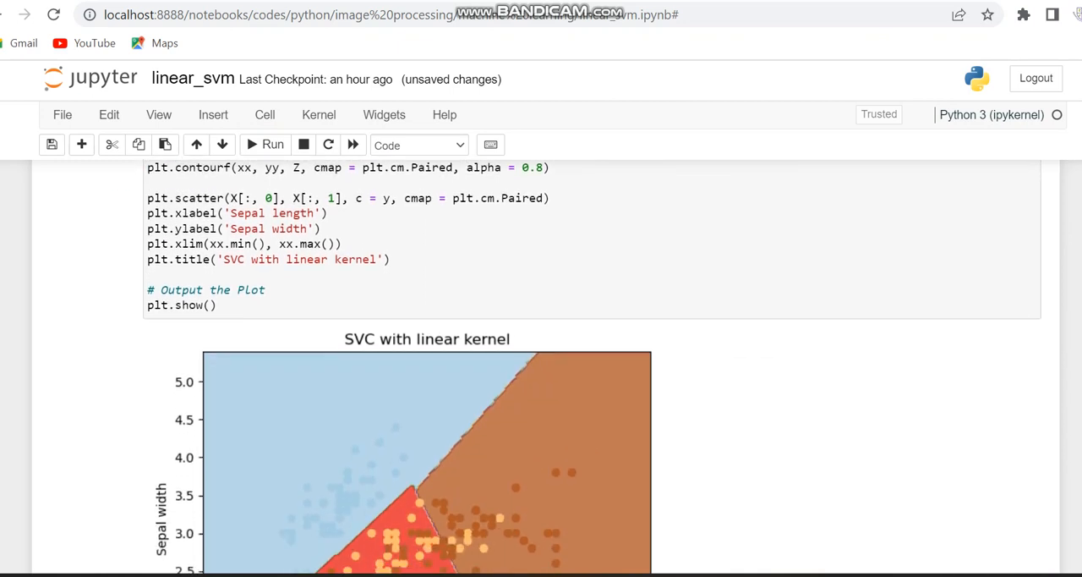
scroll(down, 3)
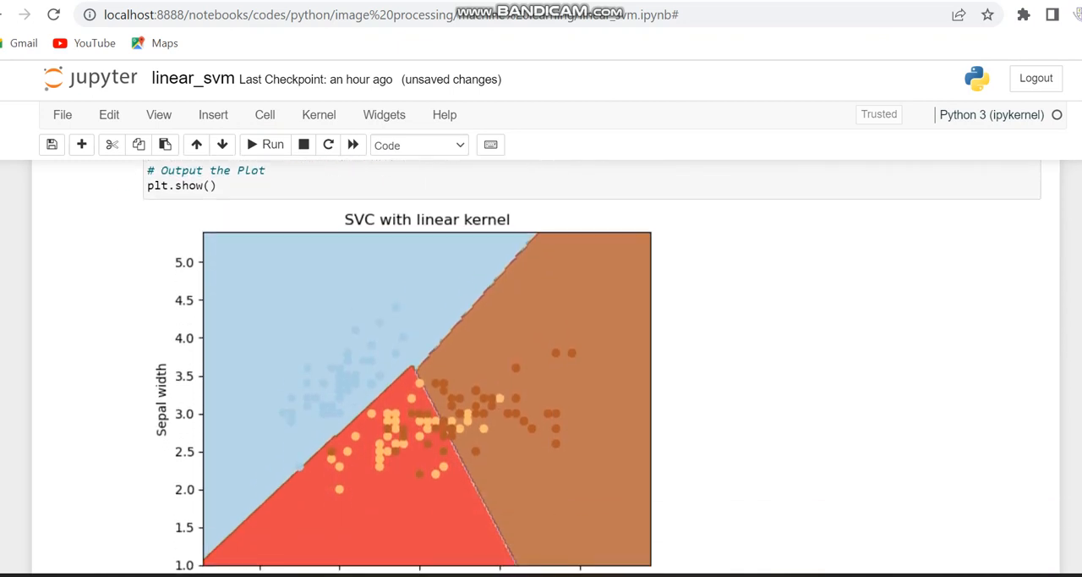
scroll(down, 3)
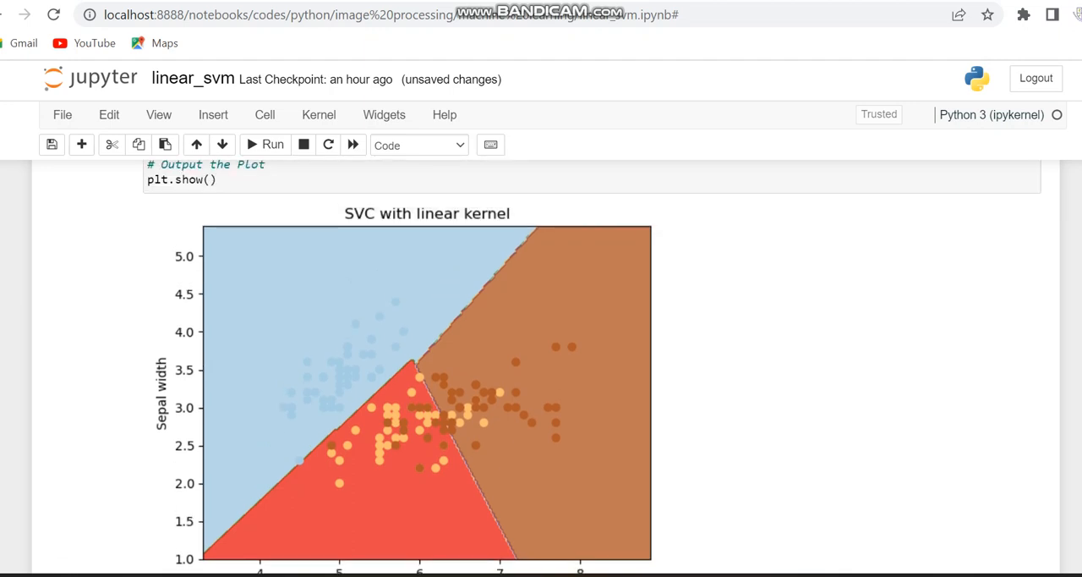
scroll(down, 3)
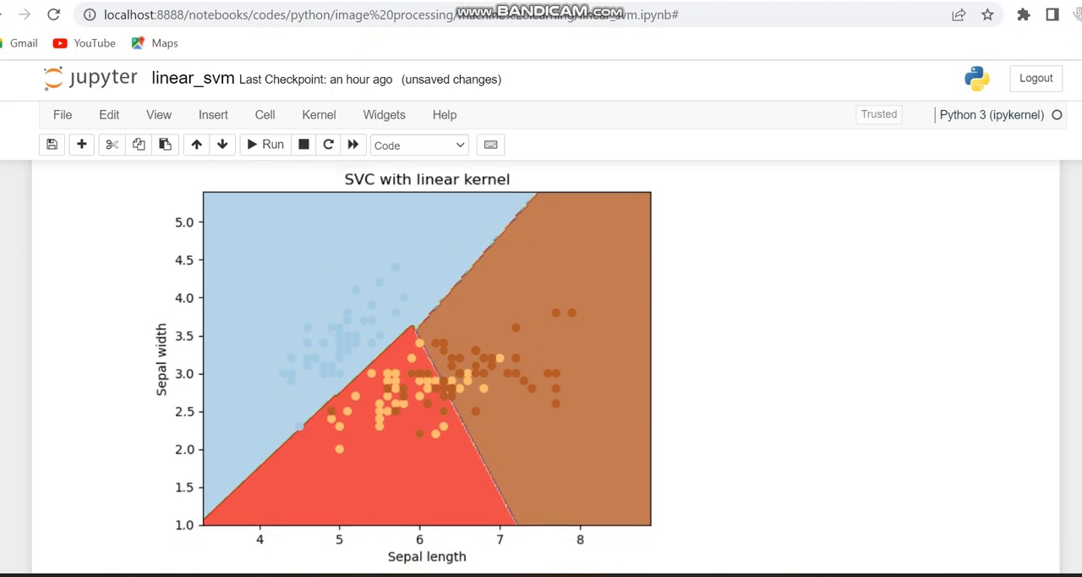
scroll(down, 3)
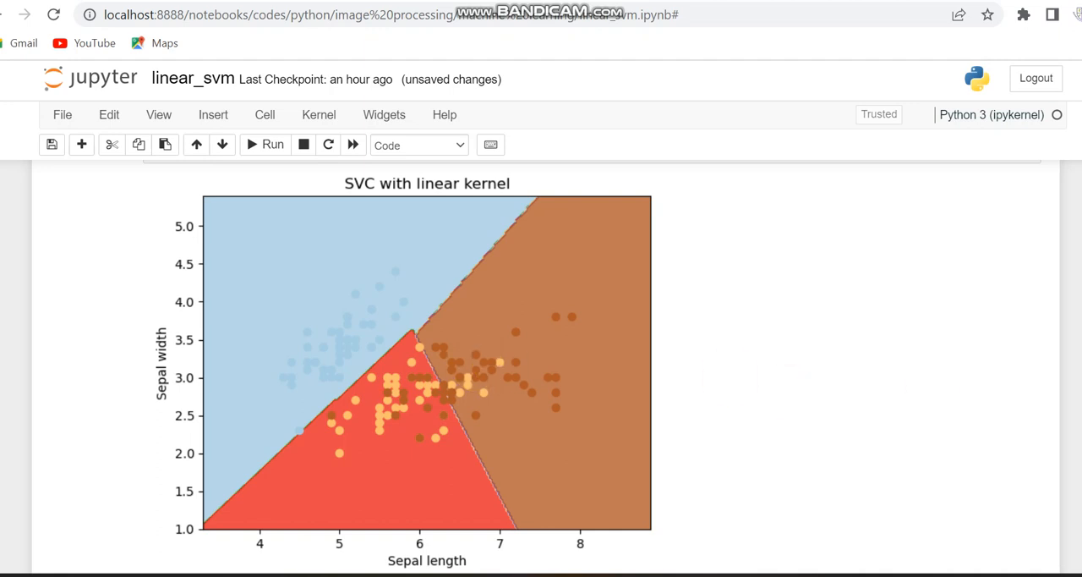
scroll(up, 3)
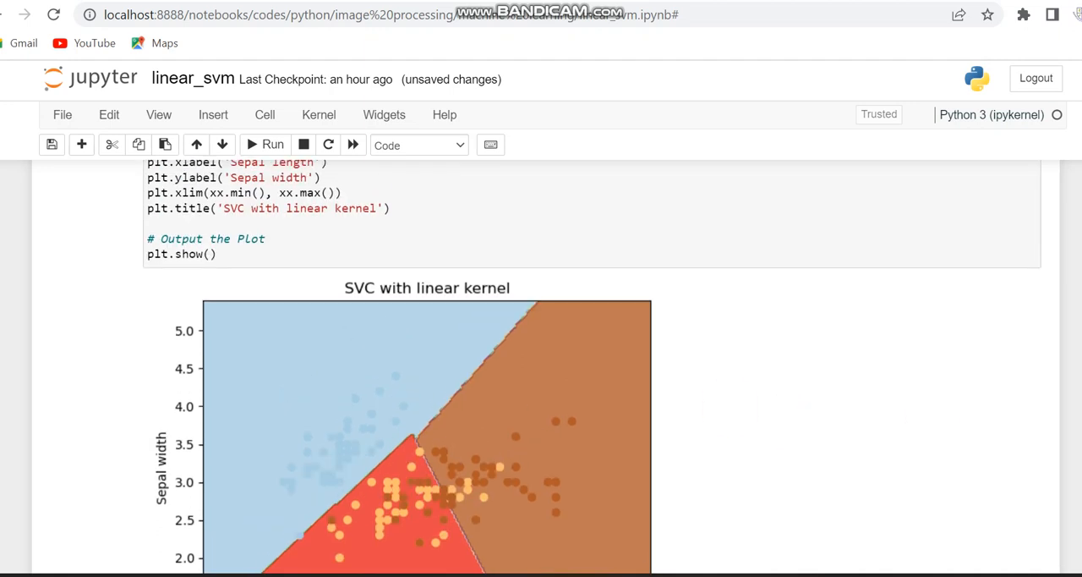